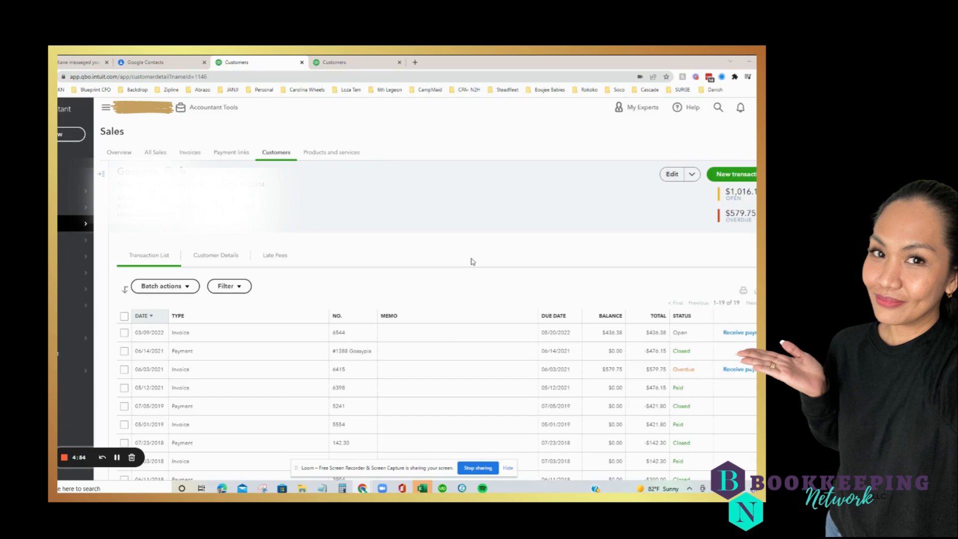
pyautogui.moveTo(342, 370)
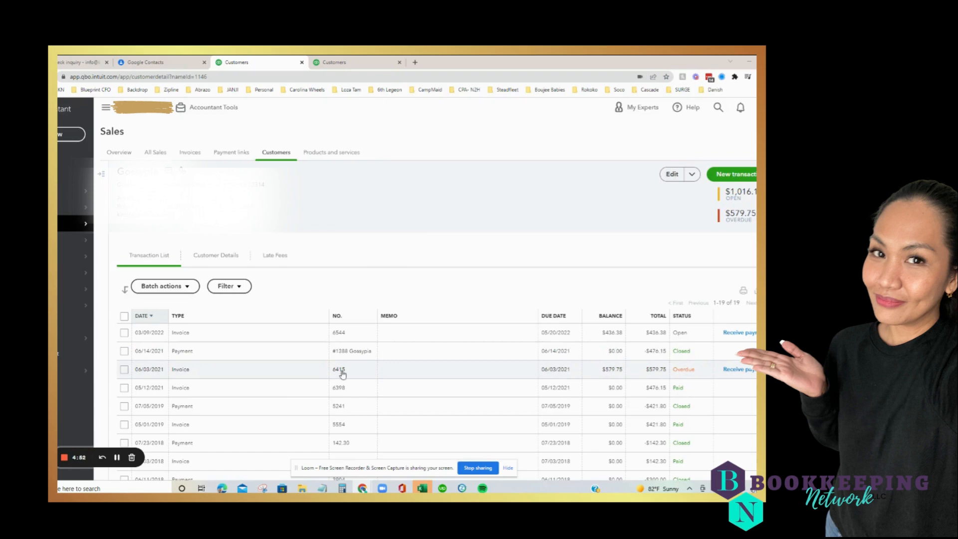
pyautogui.moveTo(617, 378)
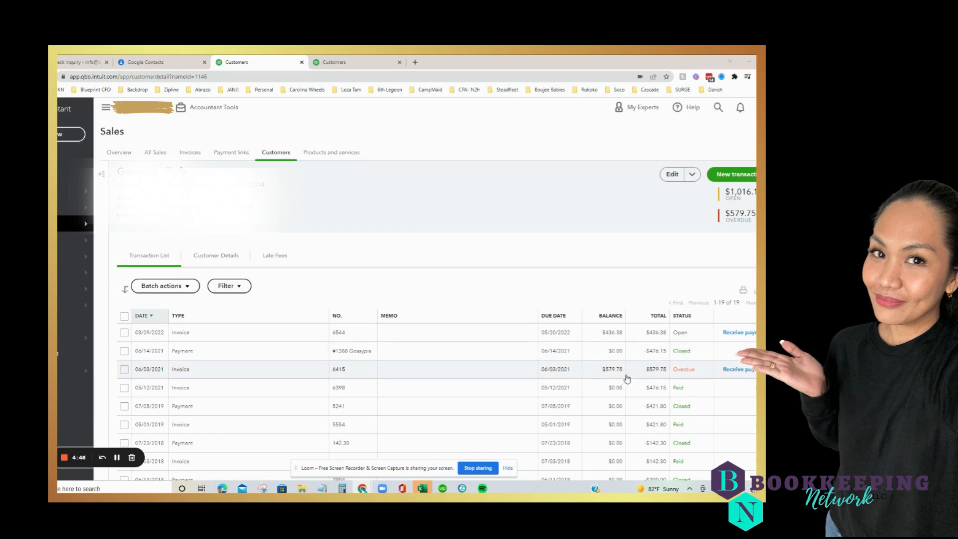
pyautogui.moveTo(695, 379)
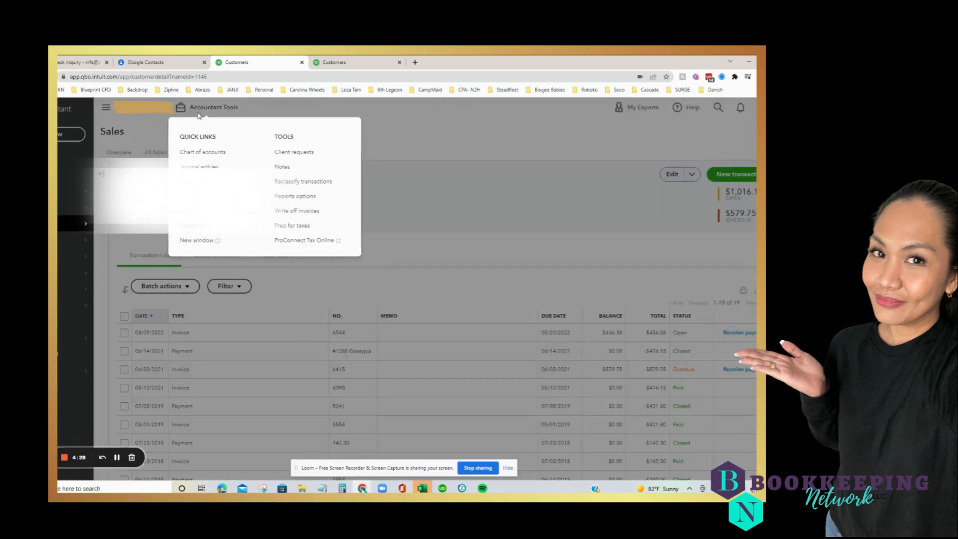
pyautogui.moveTo(296, 210)
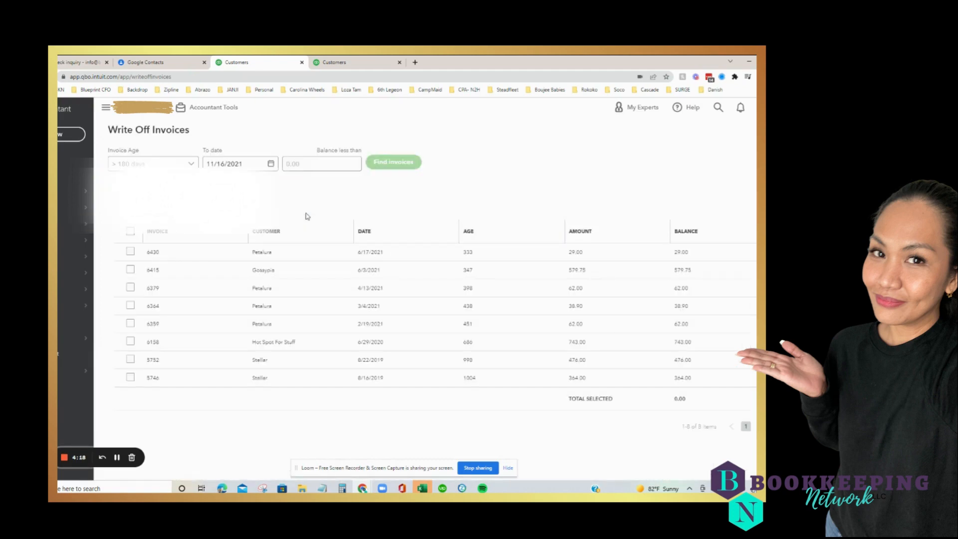
pyautogui.moveTo(157, 317)
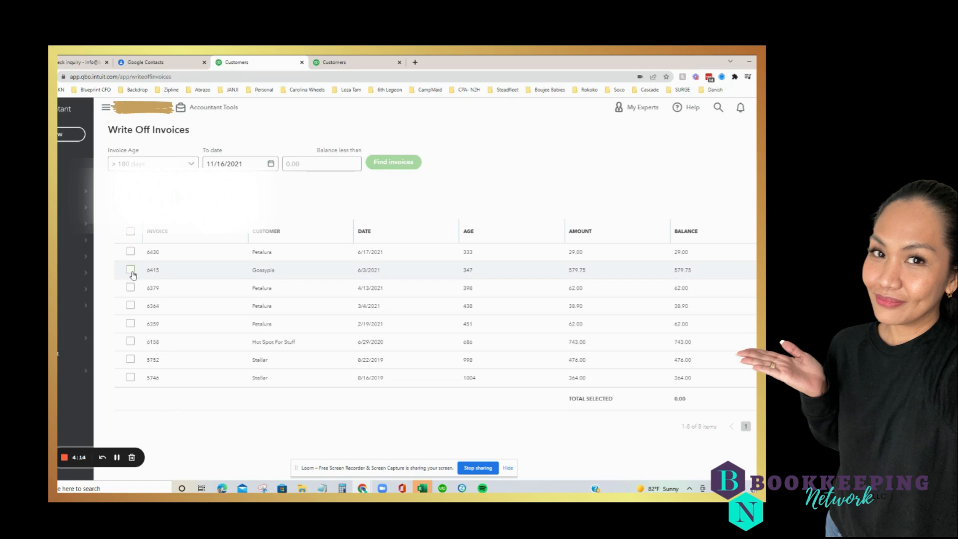
# Select overdue invoice 6415 ($579.75) on the Write Off Invoices list.
pyautogui.click(130, 269)
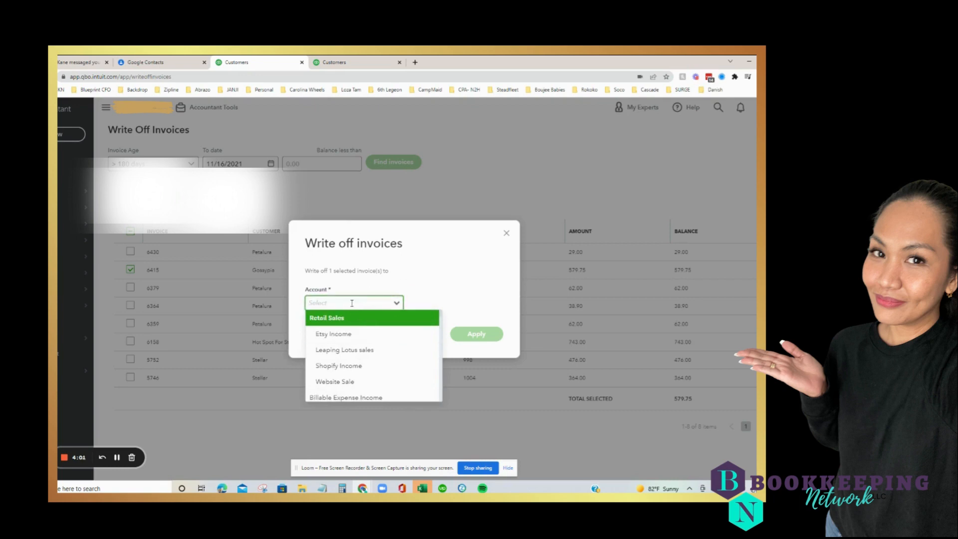
# Choose Bad Debts as the account and apply the write-off of invoice 6415.
pyautogui.click(353, 303)
pyautogui.write('bad')
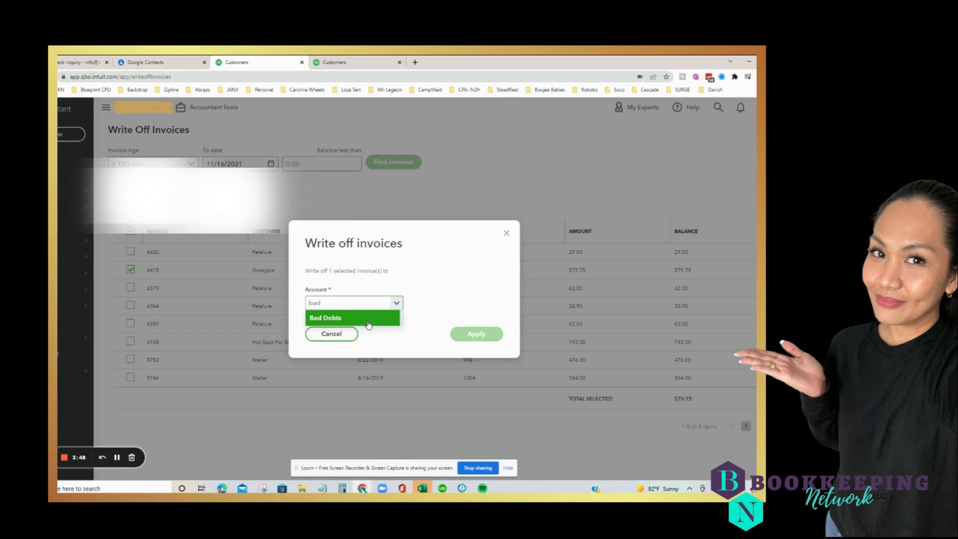
pyautogui.click(326, 318)
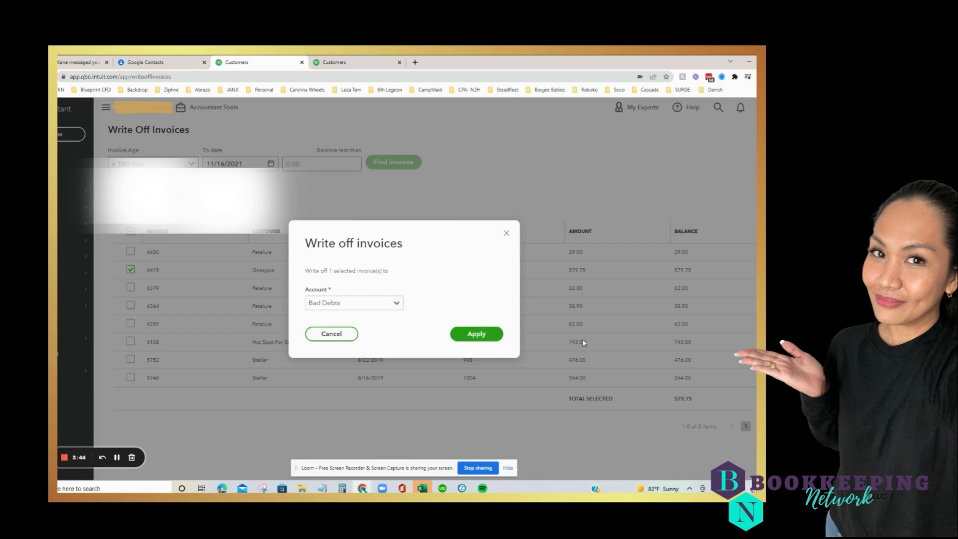
pyautogui.click(477, 334)
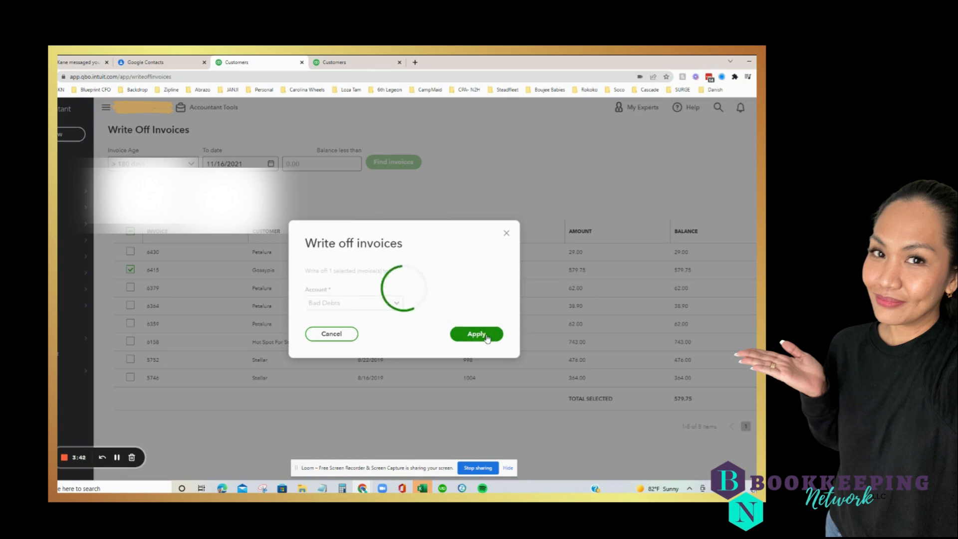
pyautogui.click(477, 334)
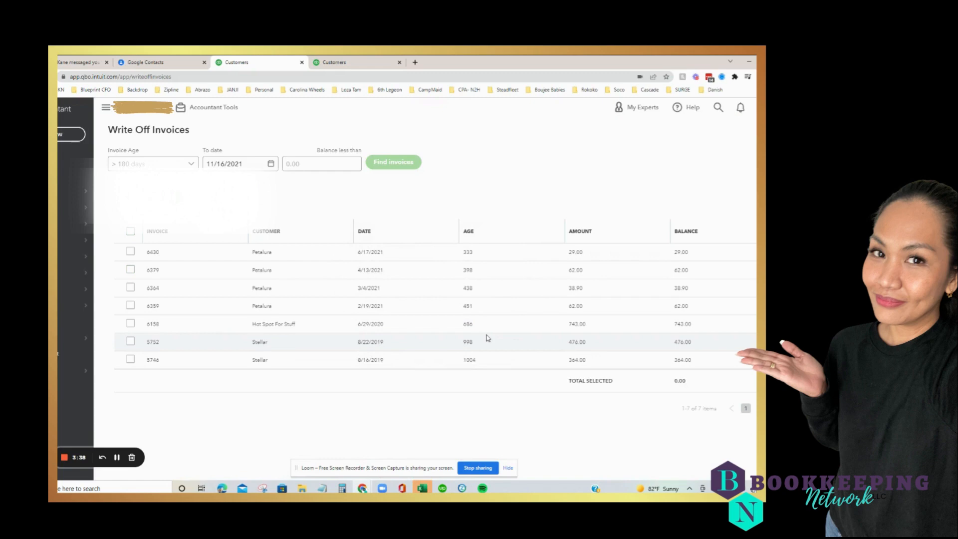
pyautogui.moveTo(103, 457)
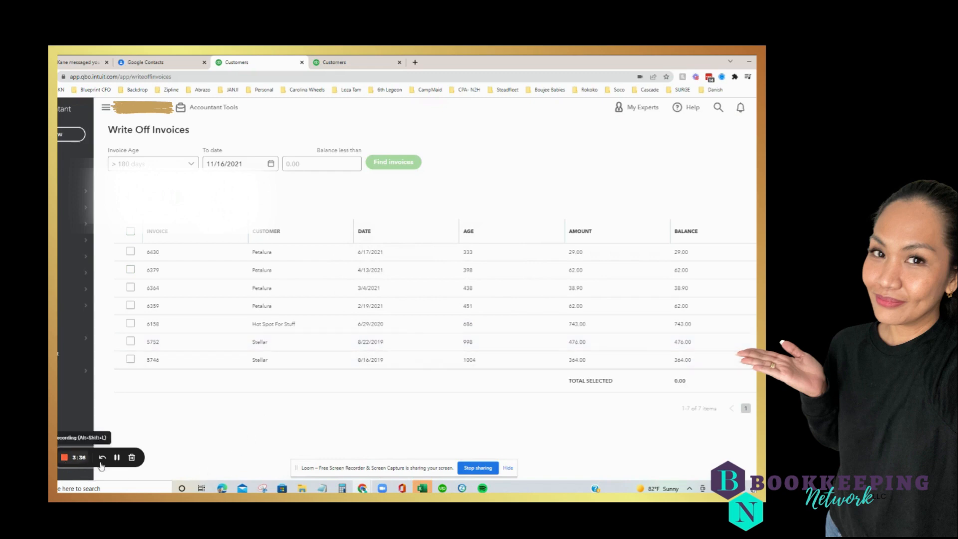